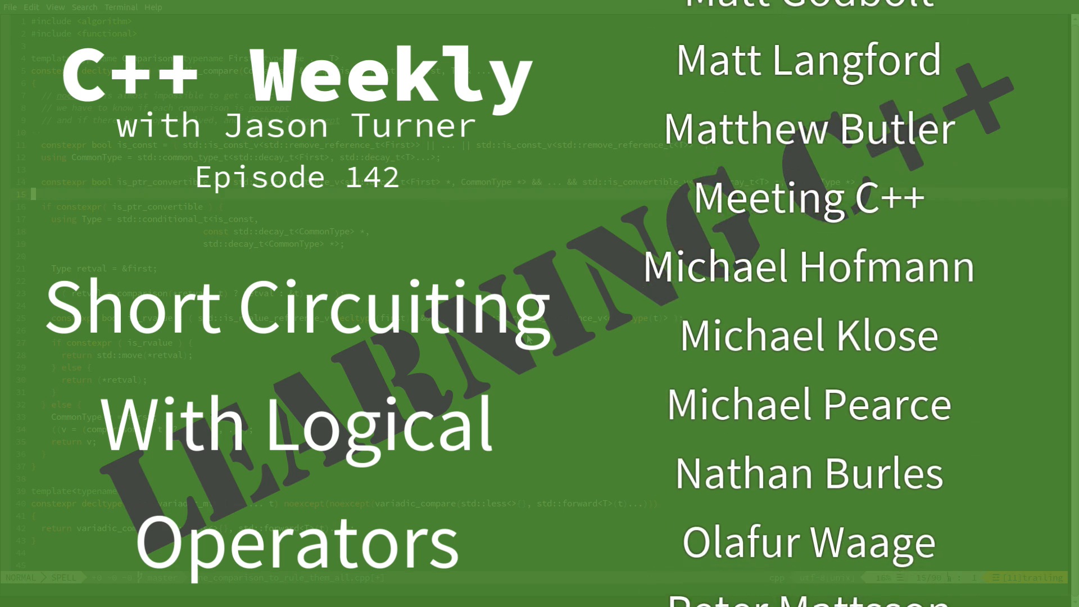
Scroll the empty C++ source editor beside the clang++ -O3 compiler pane
scroll(down, 3)
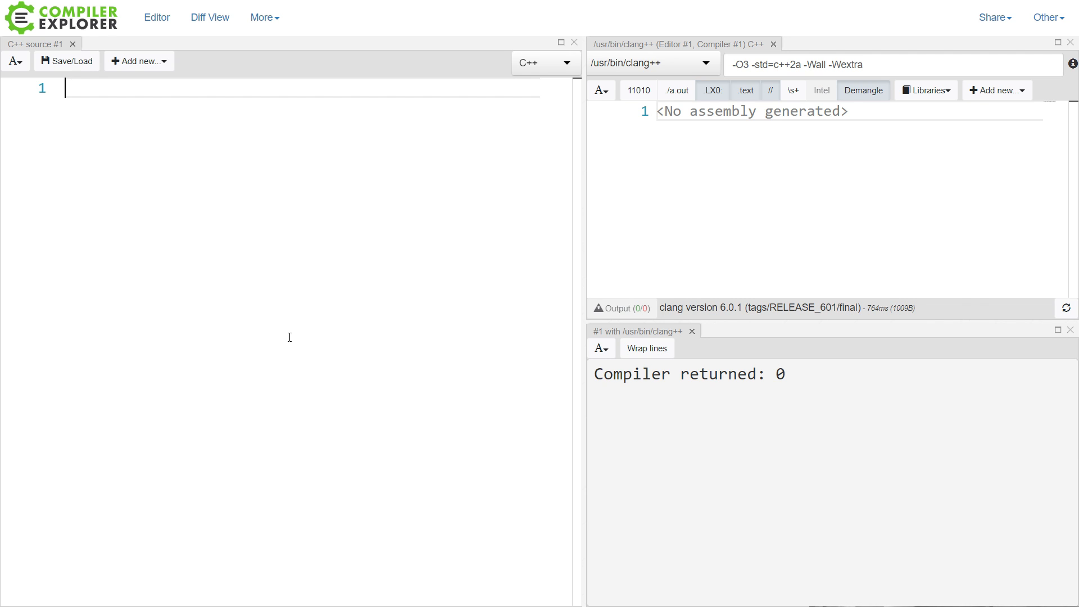
Write int main() with an empty if (operation1() && operation2()) block and select the condition
text(int main())
text({)
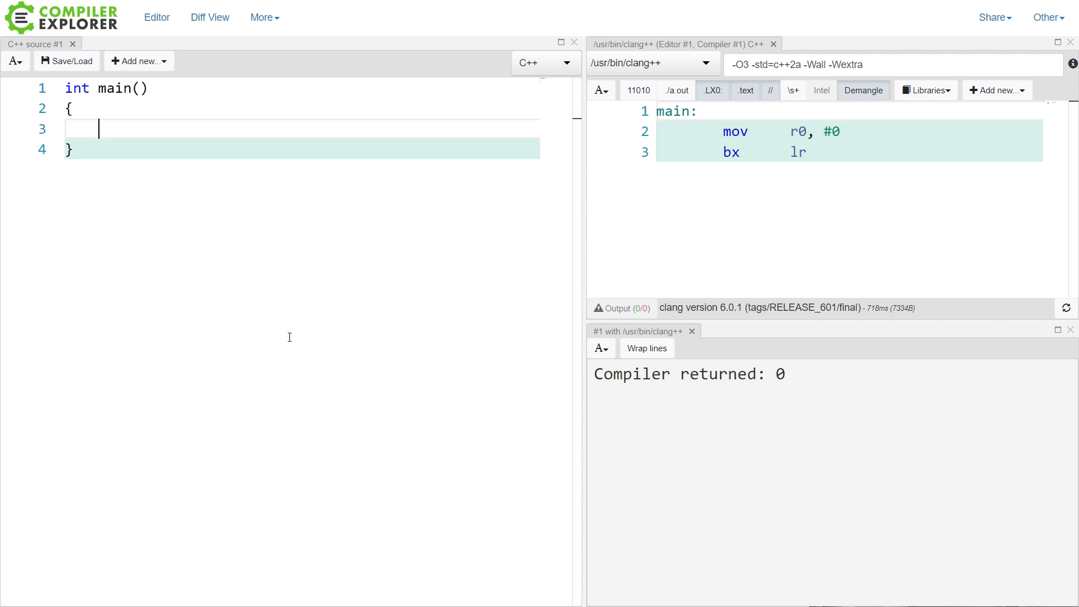
text(if)
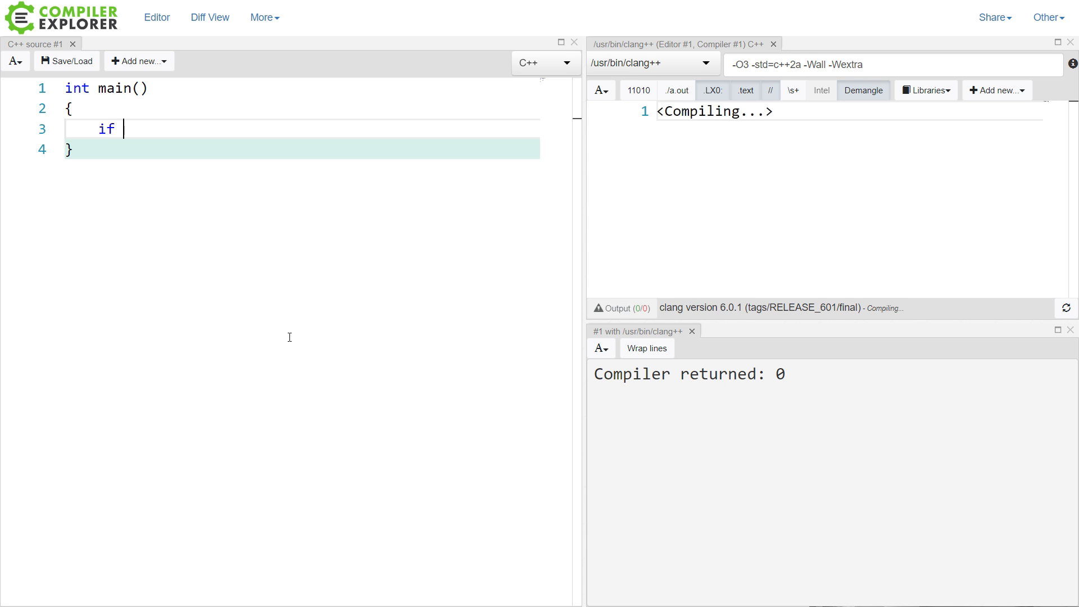
text((operation1() && opera)
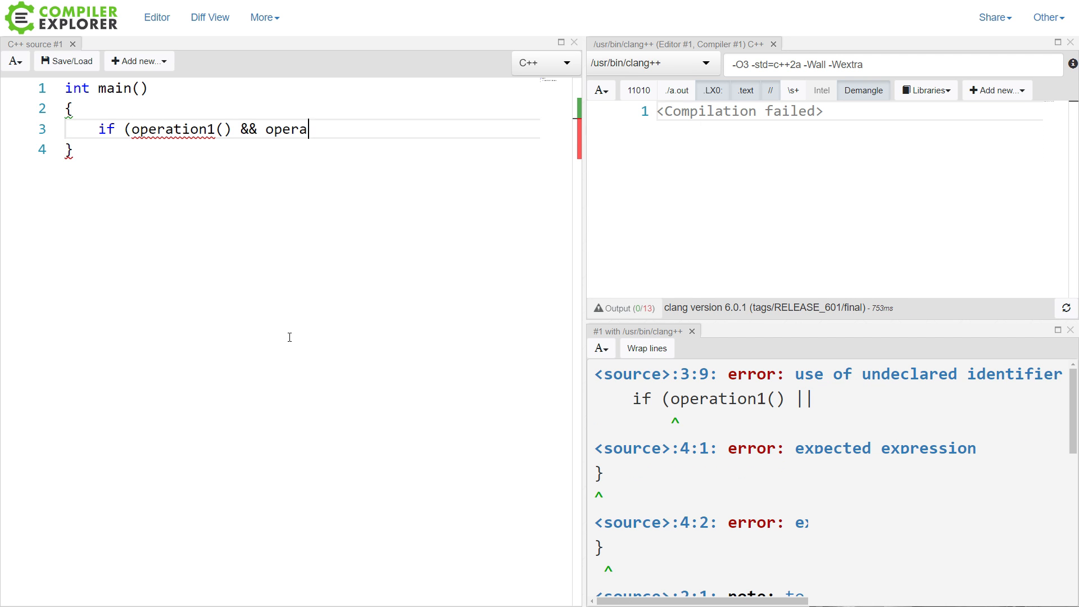
text(tion2()))
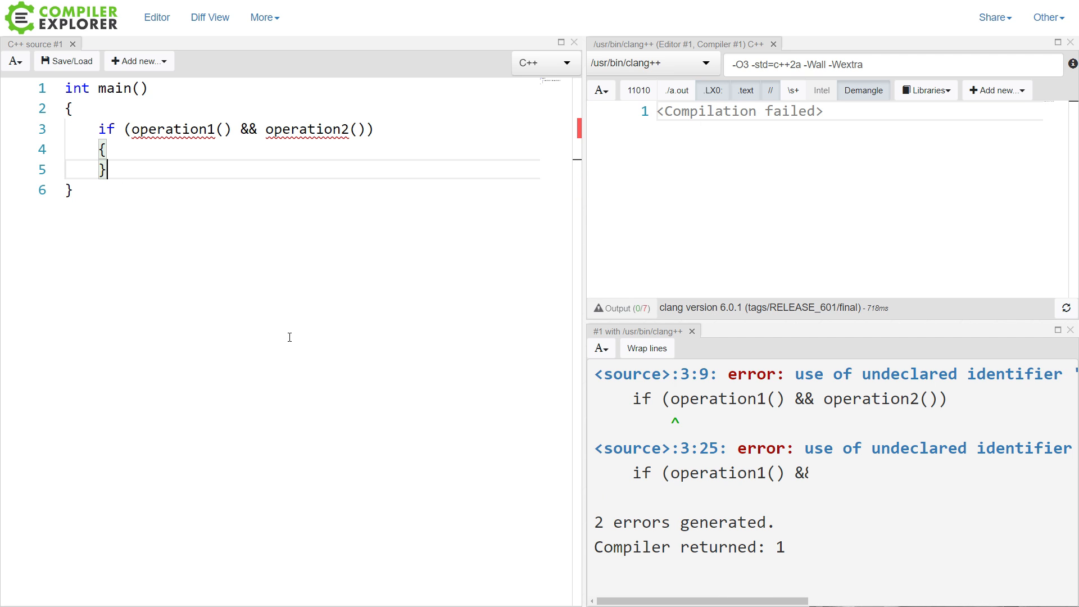
mouse_move(140, 129)
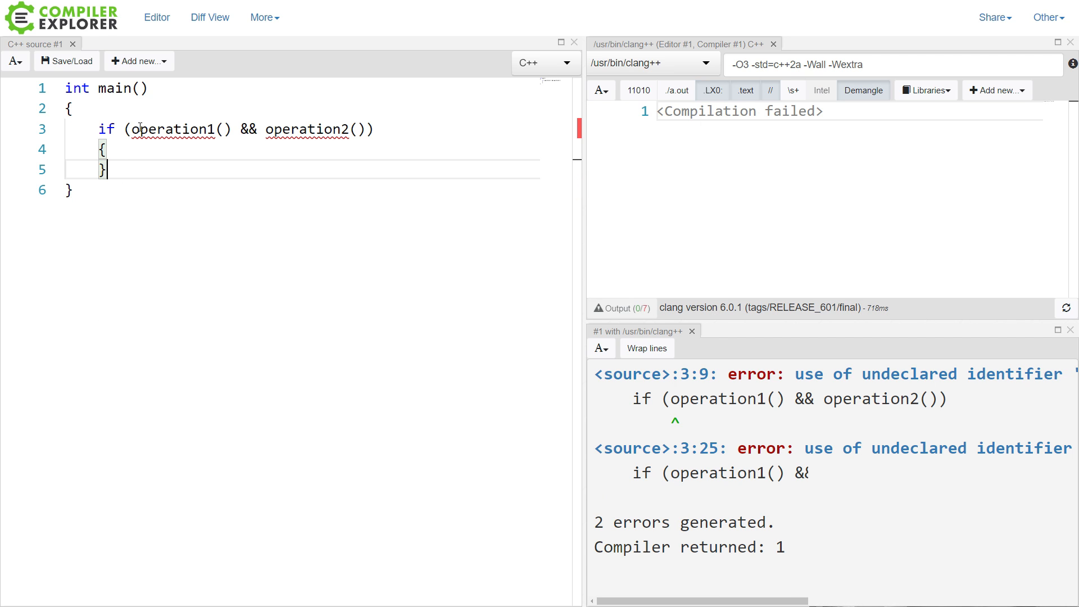
double_click(175, 129)
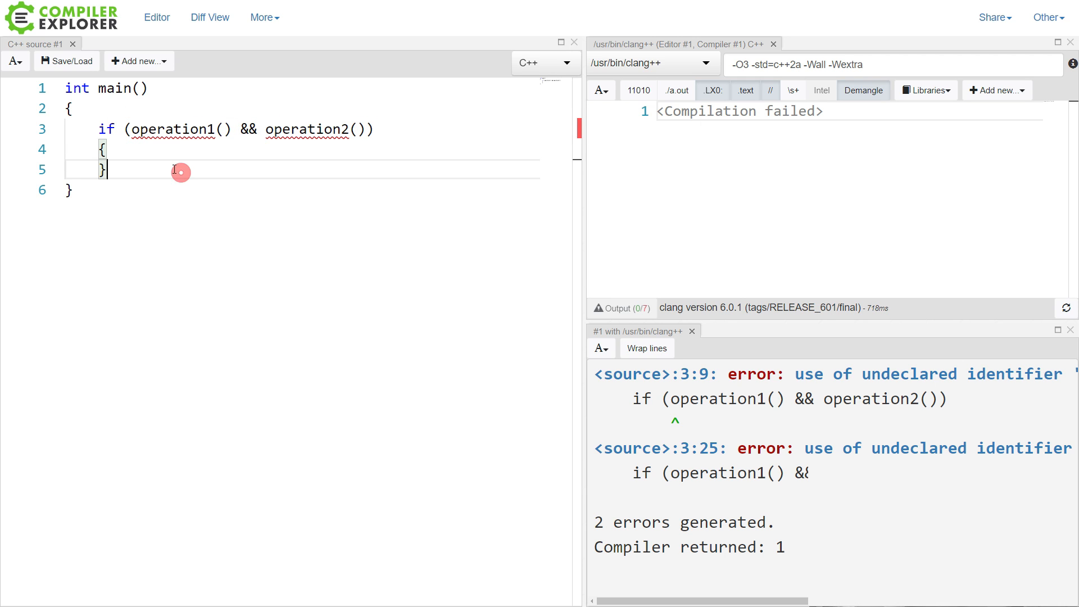
double_click(181, 130)
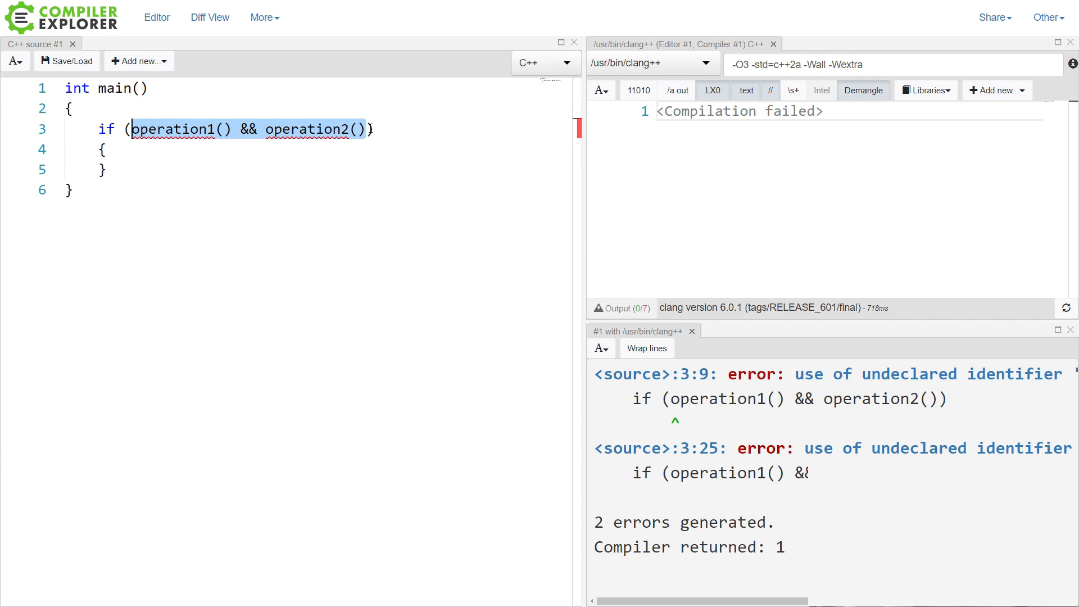
Change the condition to argc > 1 && argv[1] ... and highlight the argc > 1 check
text(argc ? 0)
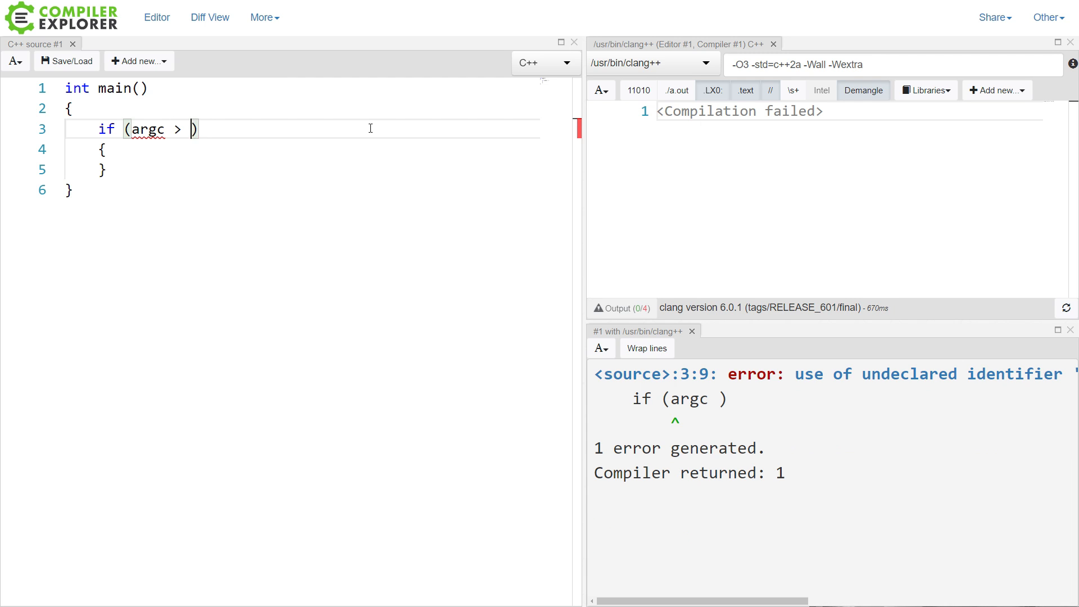
text(1 && arg)
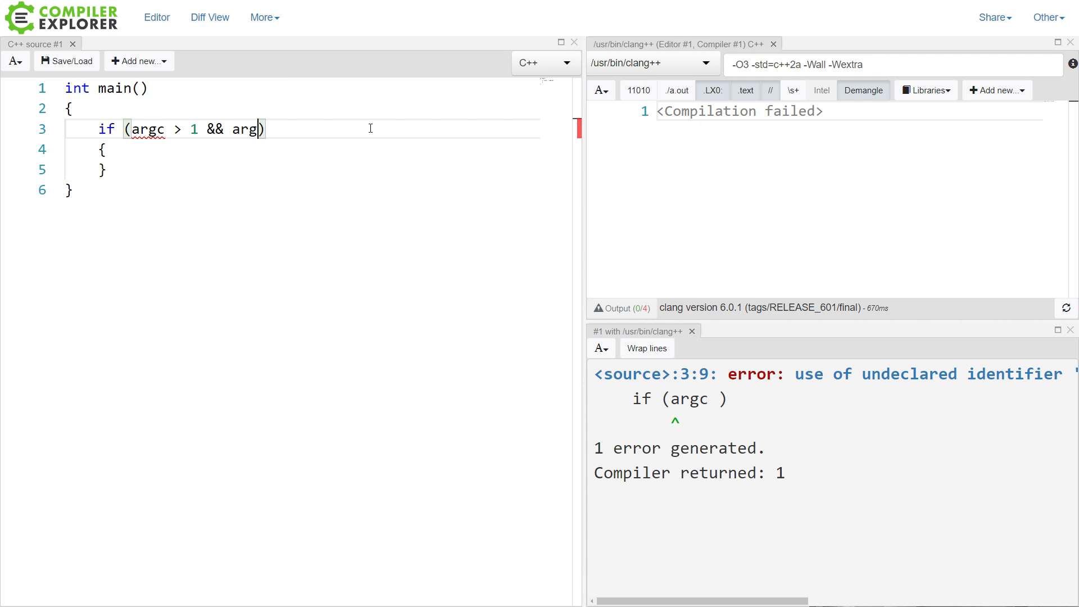
text(v[])
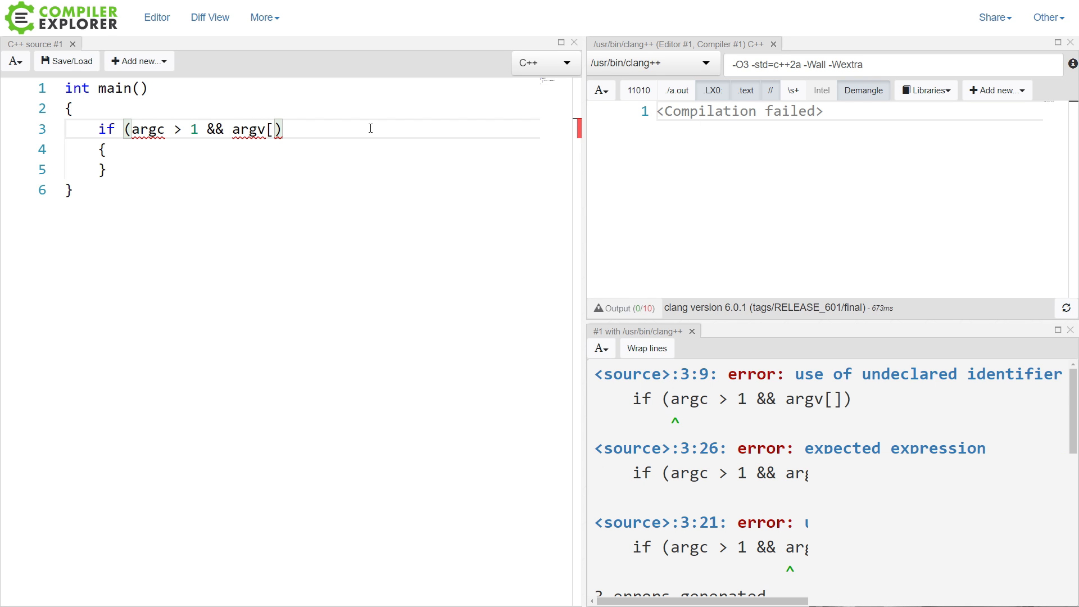
text(1])
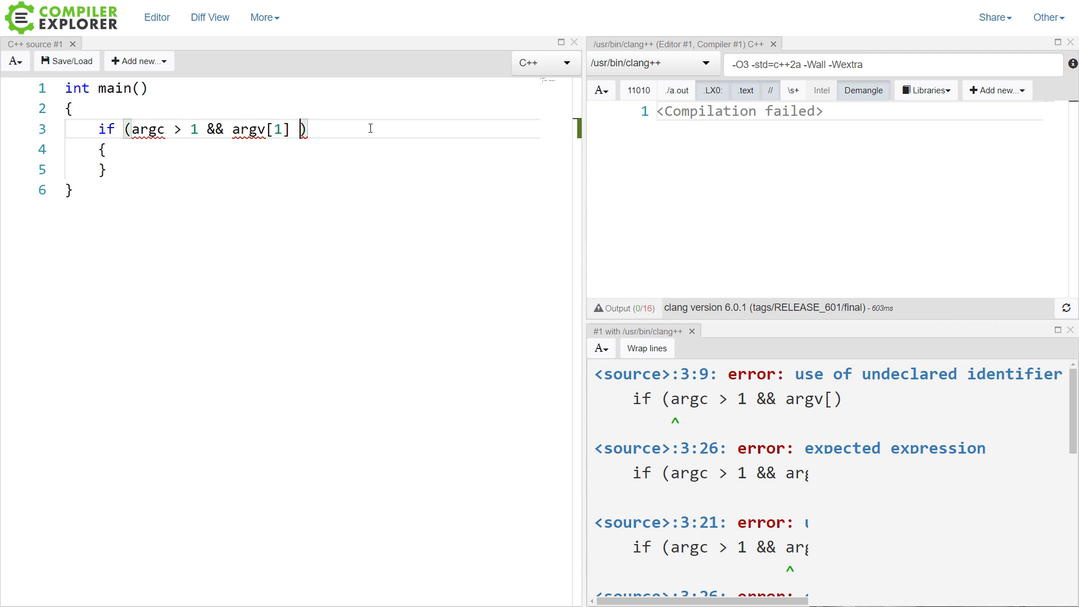
text(...)
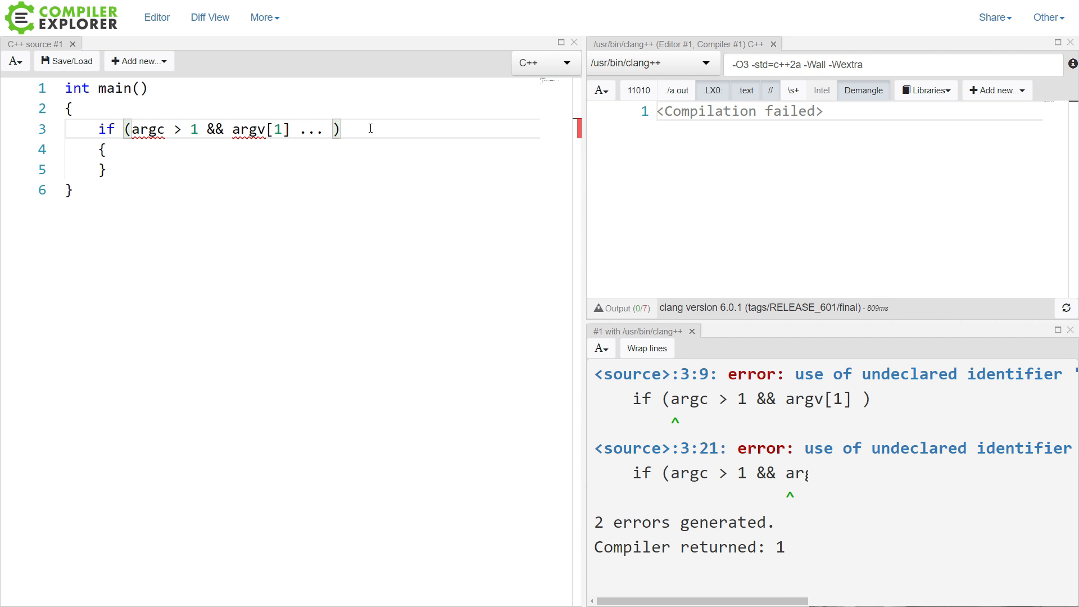
click(215, 130)
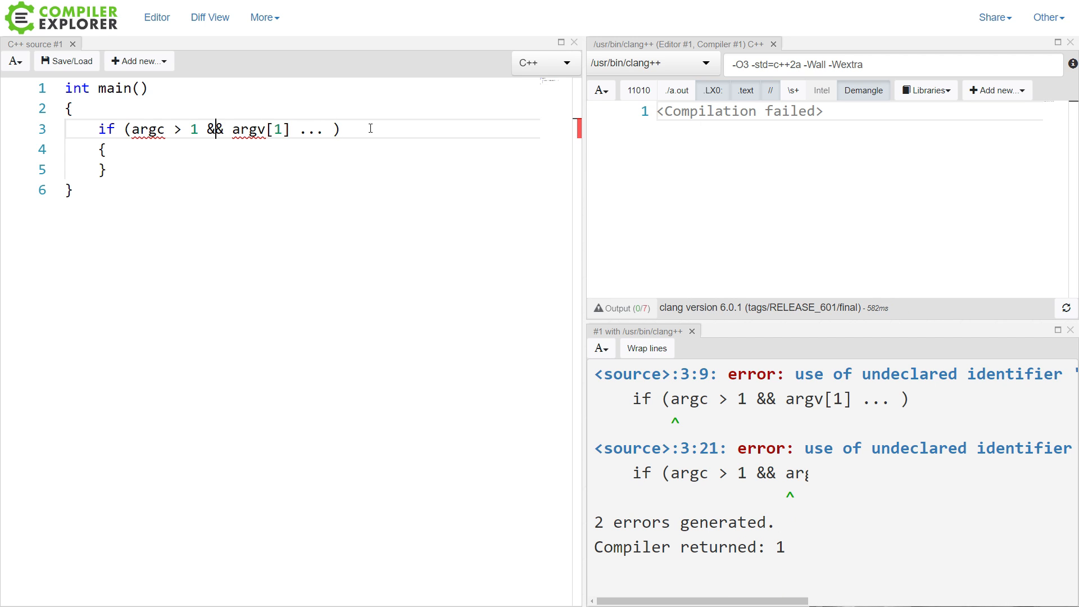
drag(132, 129, 199, 129)
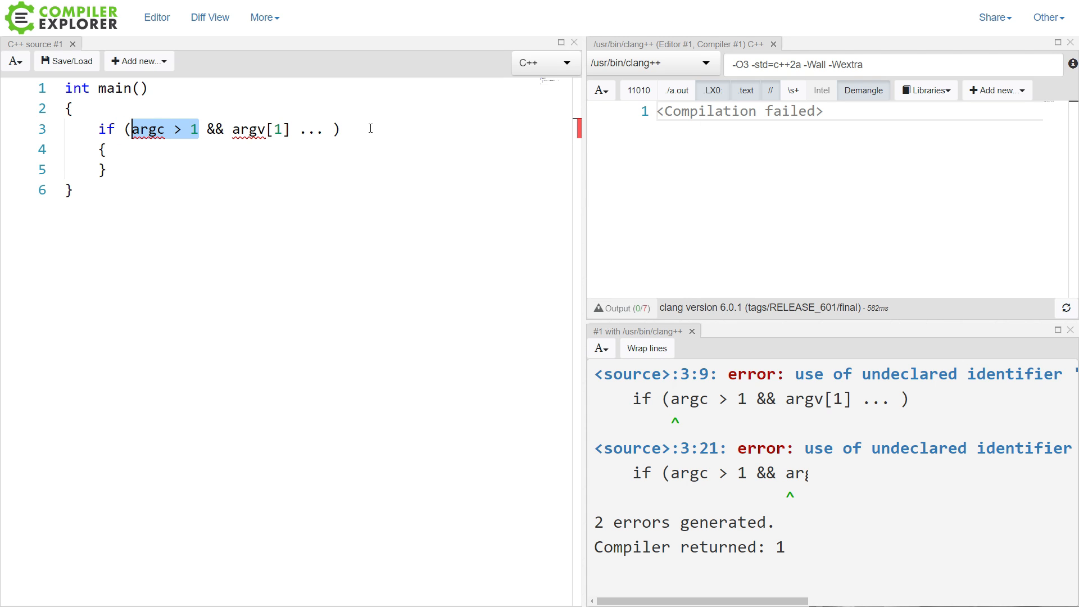
click(236, 129)
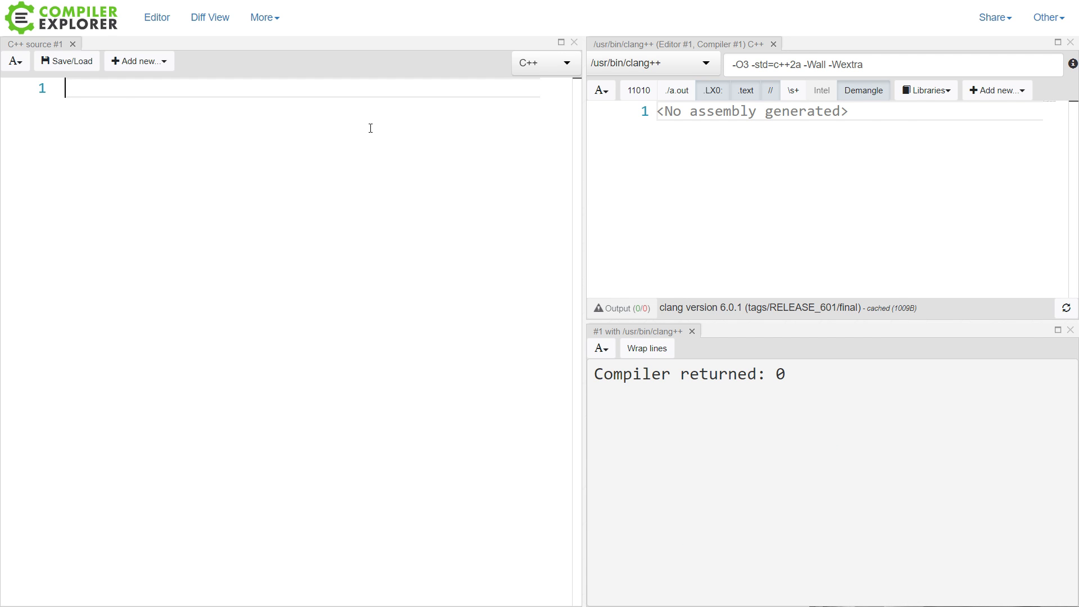
Declare check_condition(), accumulate did_work in the loop, and add if (did_work) with '// some other operation'
text(bool check_condition();)
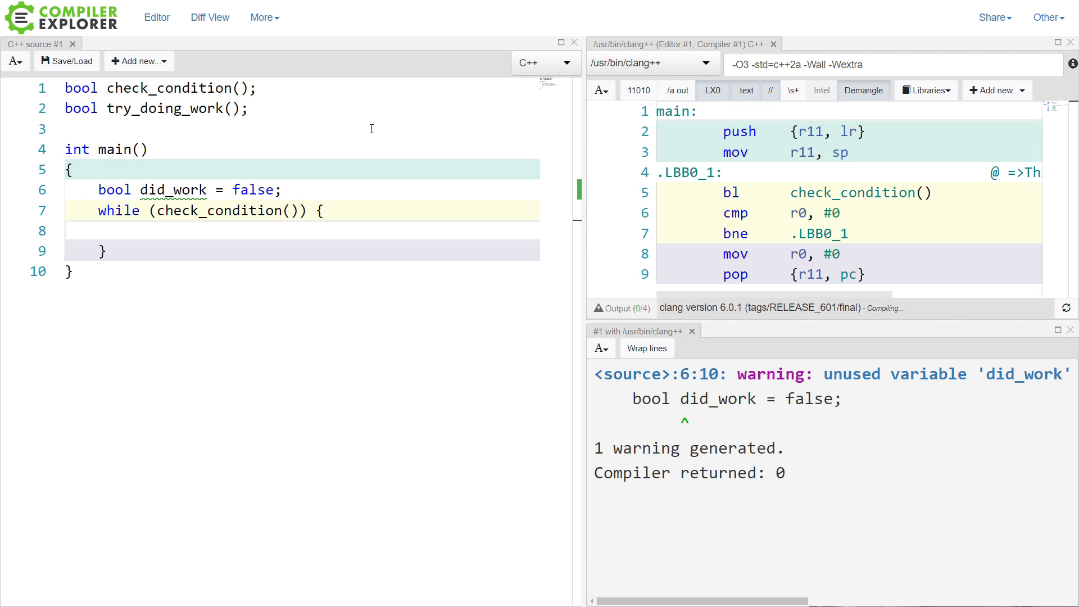
text(did_work = did_work || try_doing_work();)
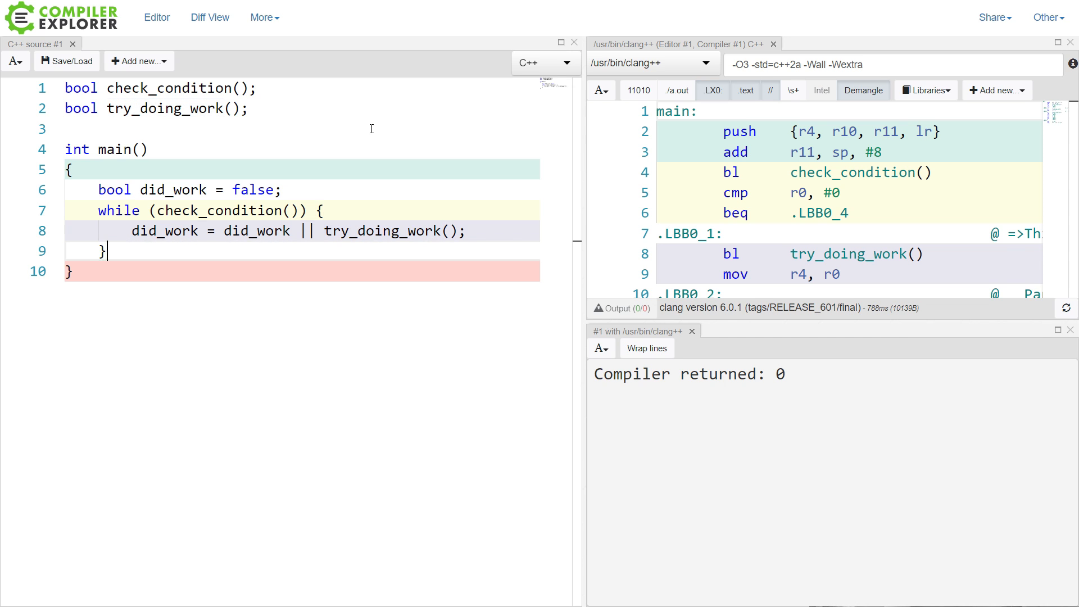
text(if)
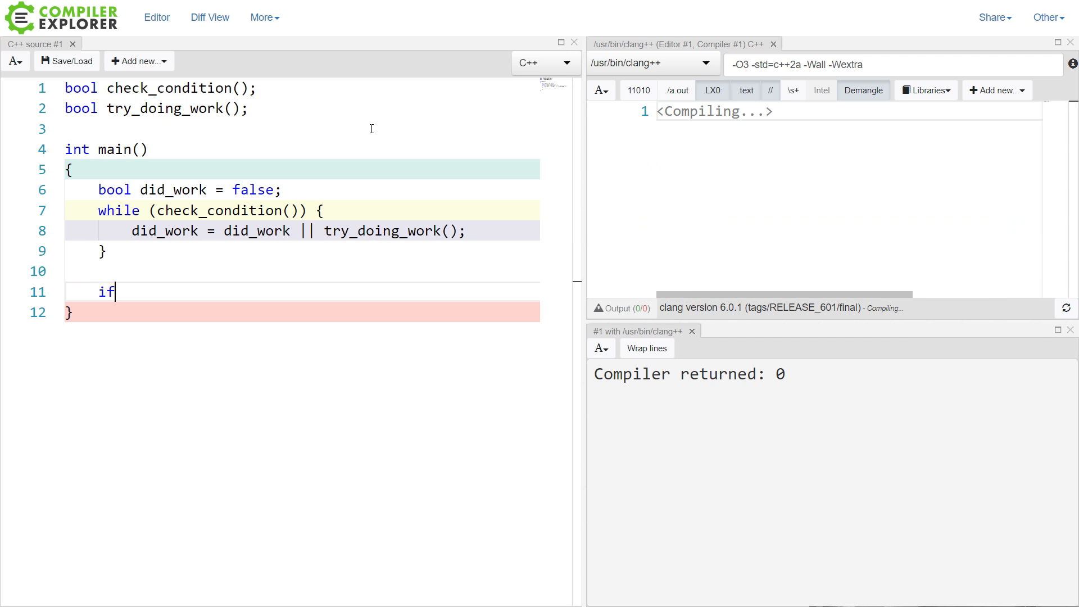
text((did_work())
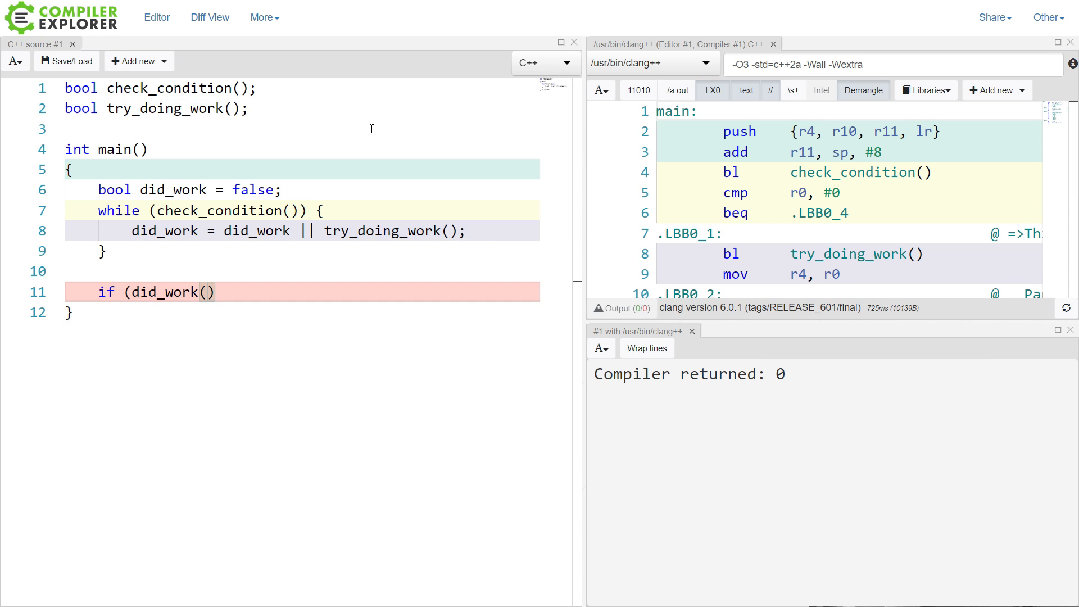
text({)
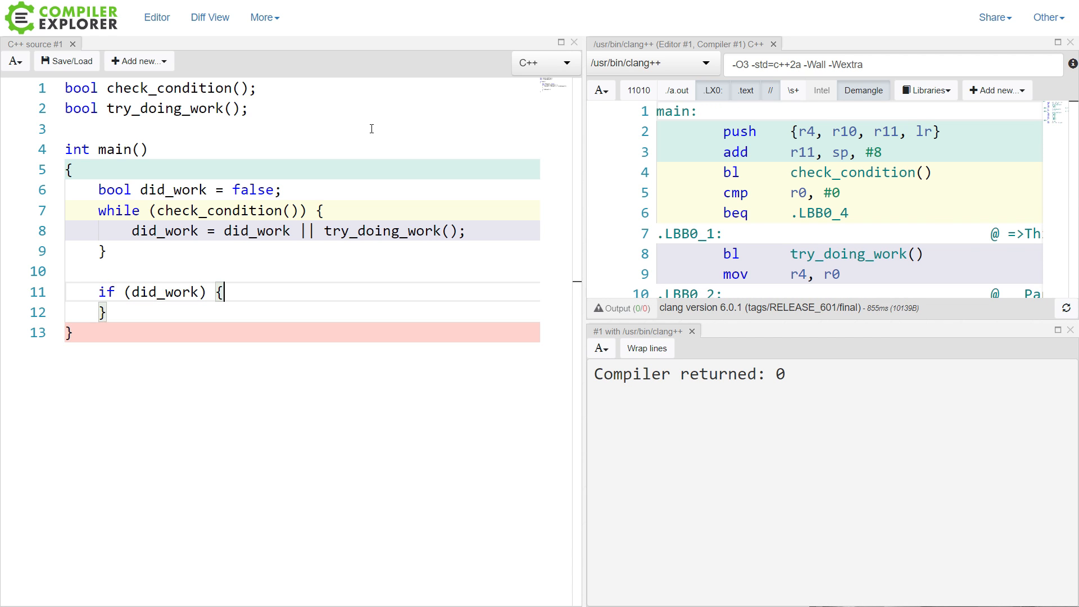
text(// some other)
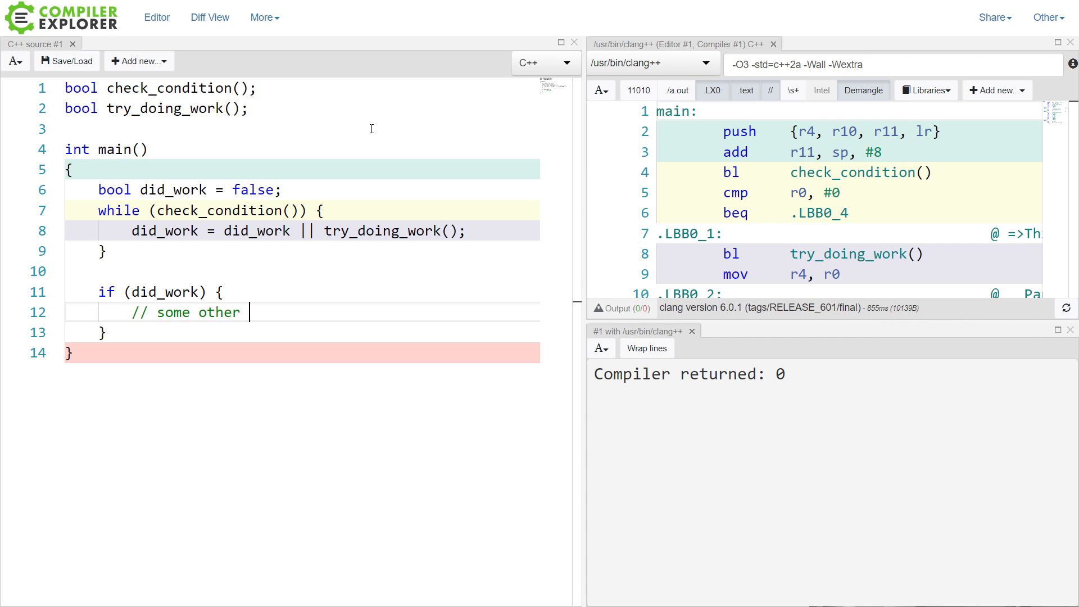
text(operation)
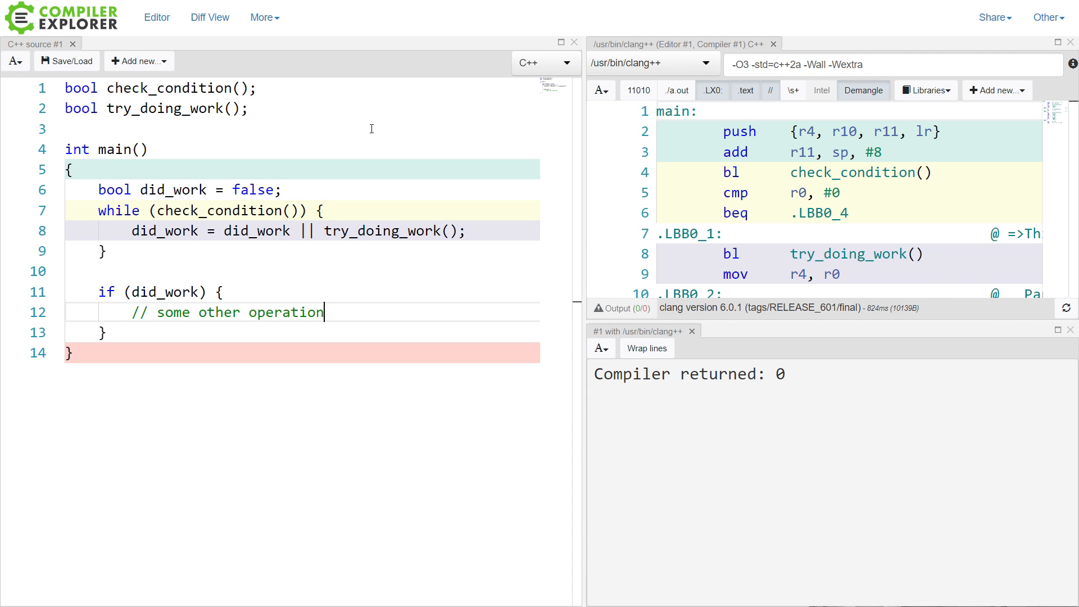
mouse_move(755, 27)
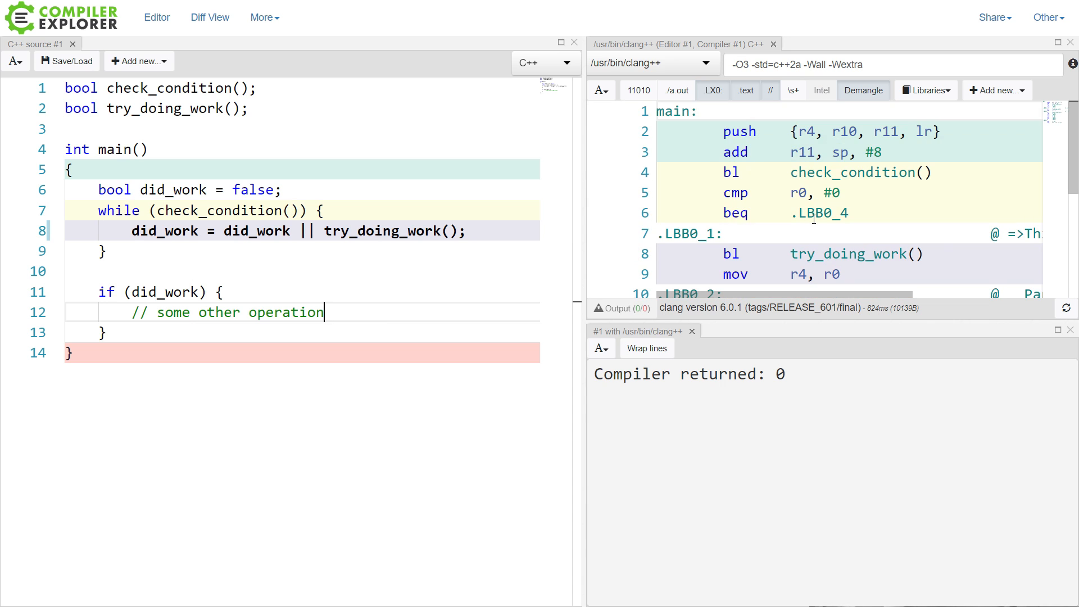
Review the assembly and select the left did_work operand in the loop's or-expression
scroll(down, 3)
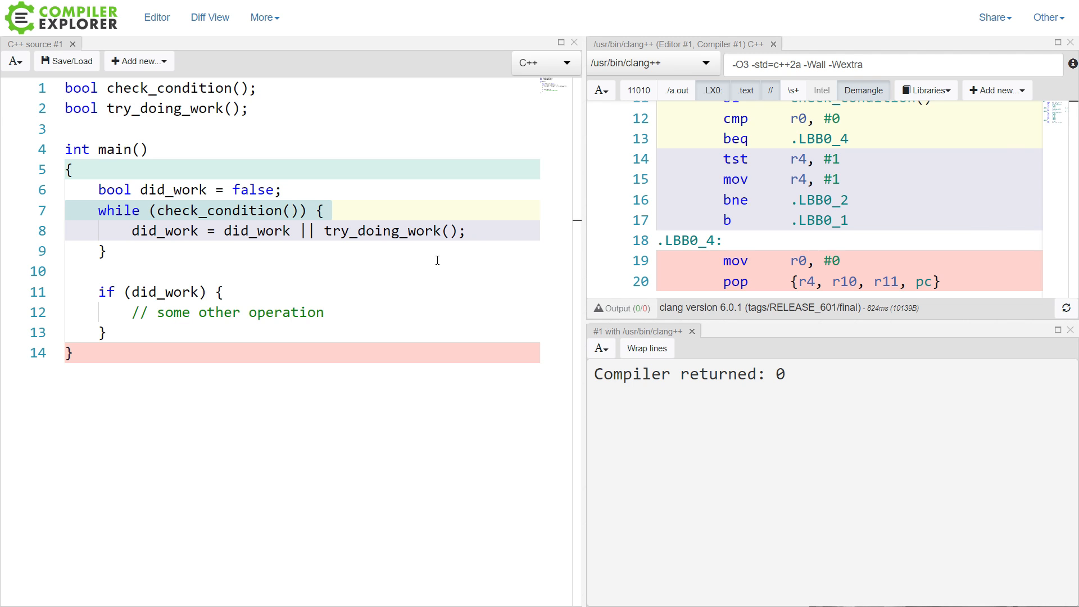
click(110, 231)
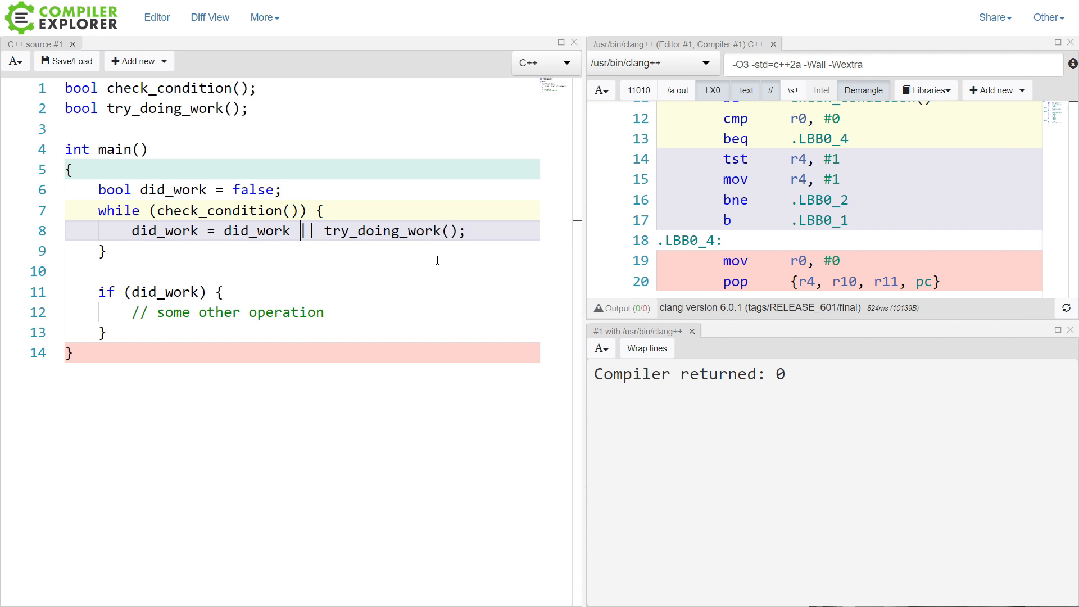
double_click(256, 230)
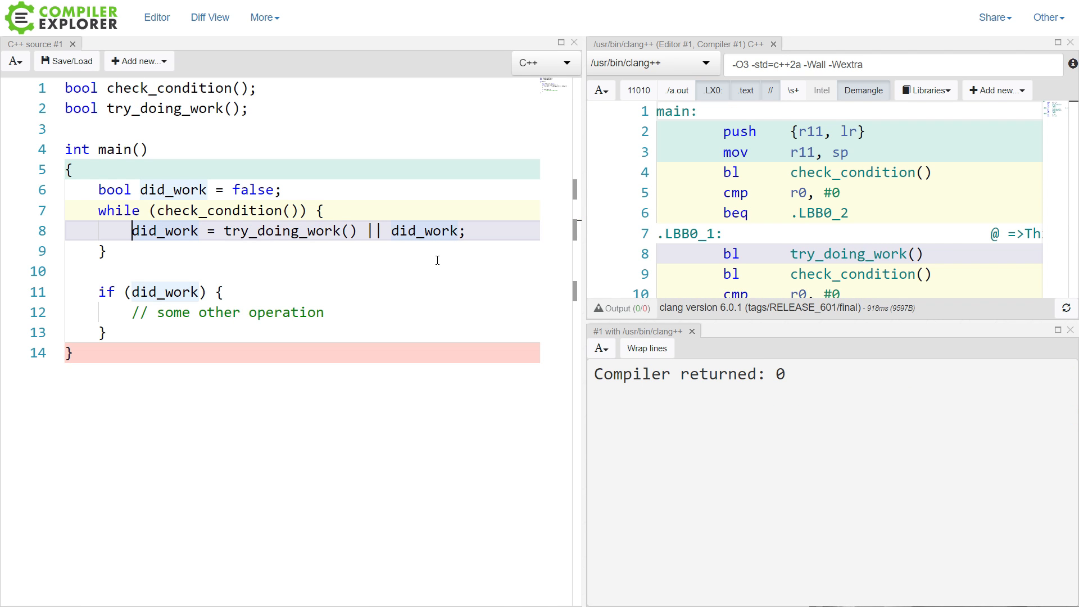
Select try_doing_work and the right-hand did_work operand in the assignment line
click(229, 230)
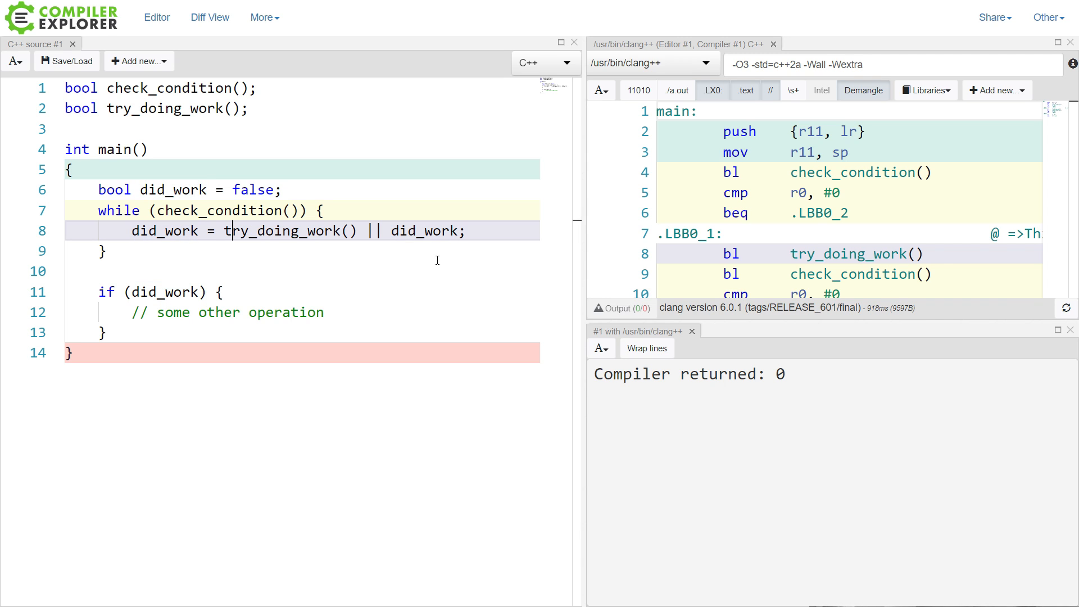
double_click(288, 231)
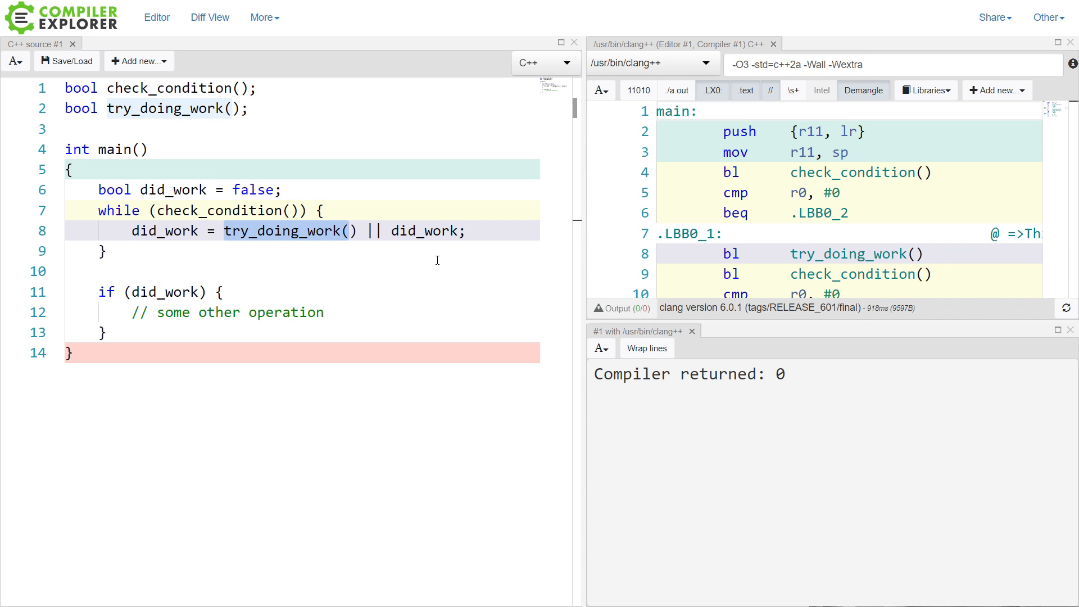
click(358, 230)
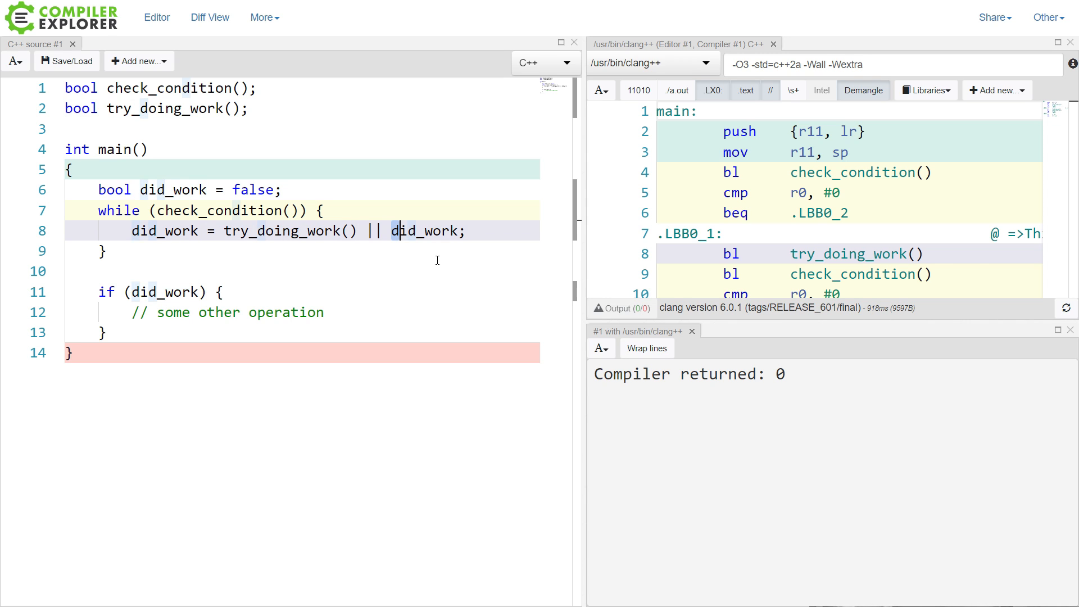
double_click(423, 230)
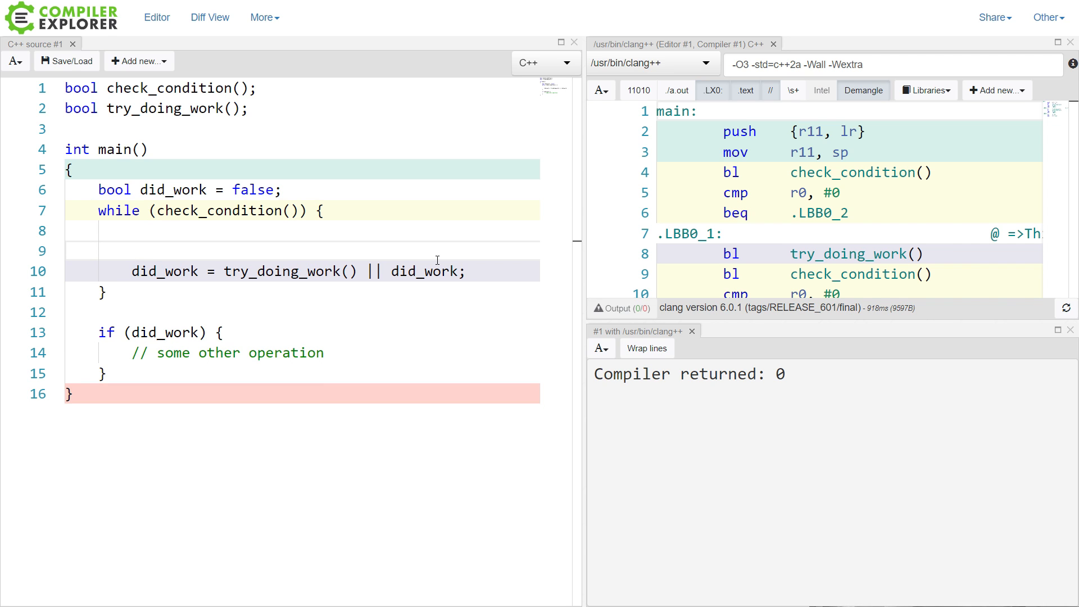
Add the comment '// seemed too fragile for refactoring' above the assignment and highlight its words
text(// seemed too fragile for refactoring)
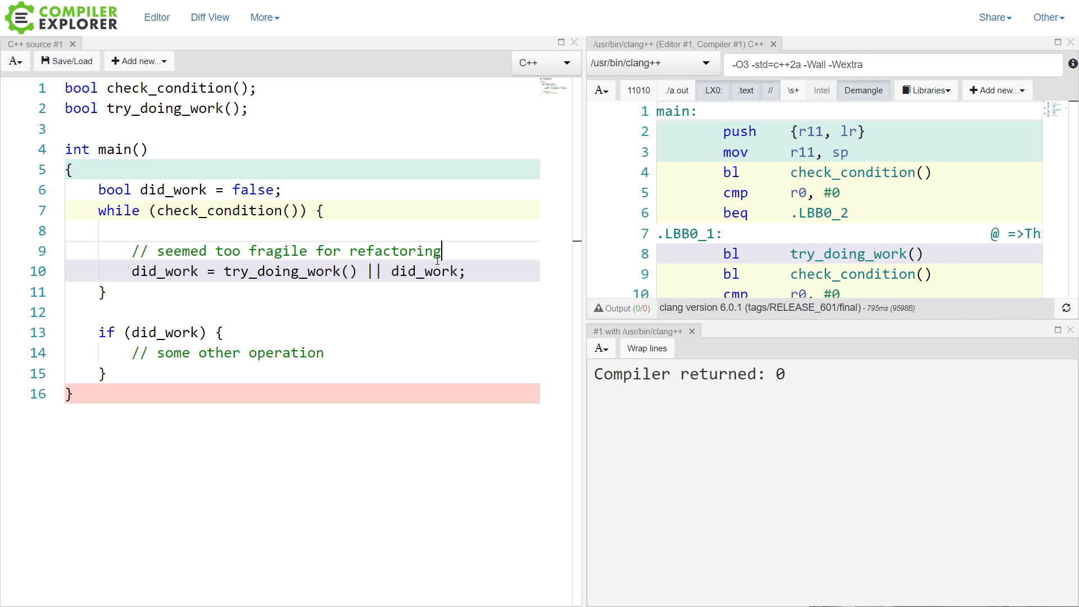
drag(250, 250, 439, 251)
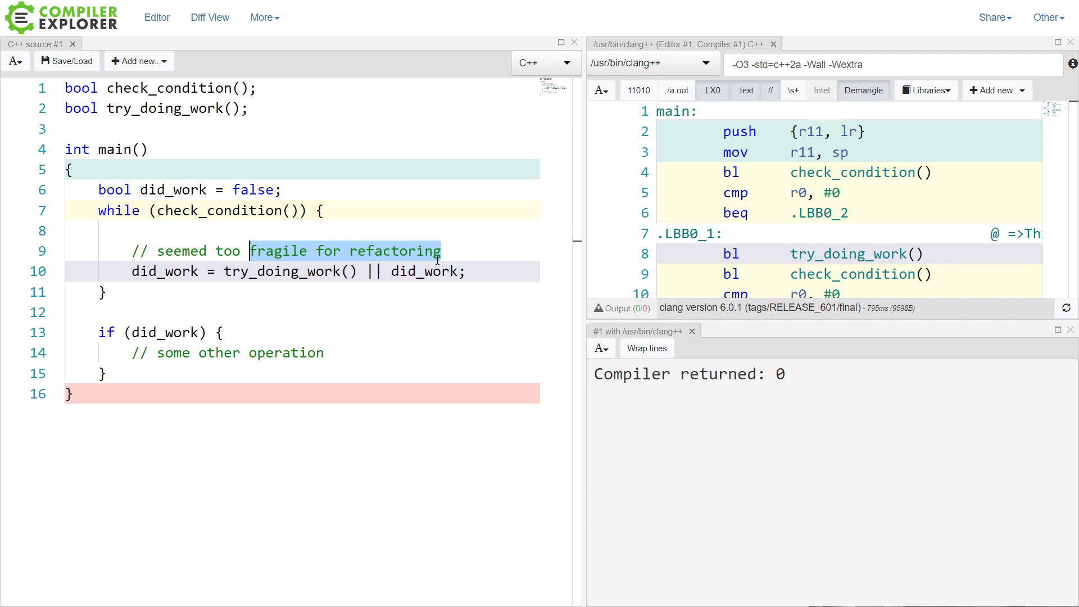
drag(249, 251, 157, 251)
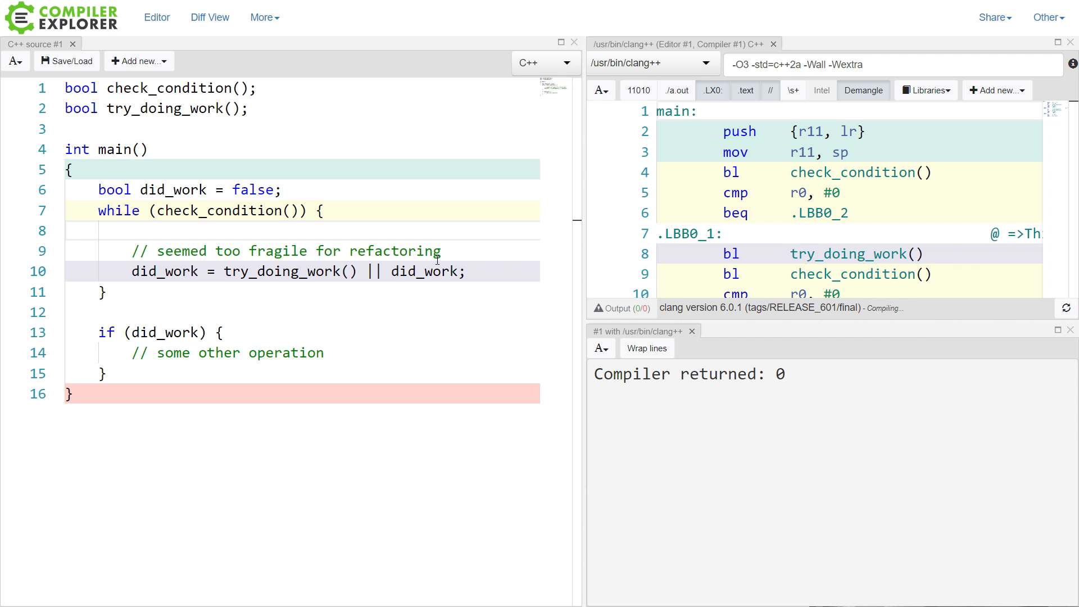
Add an empty if (pointer != nullptr && use_ptr(pointer)) block, then select the comment and assignment
text(if (p)
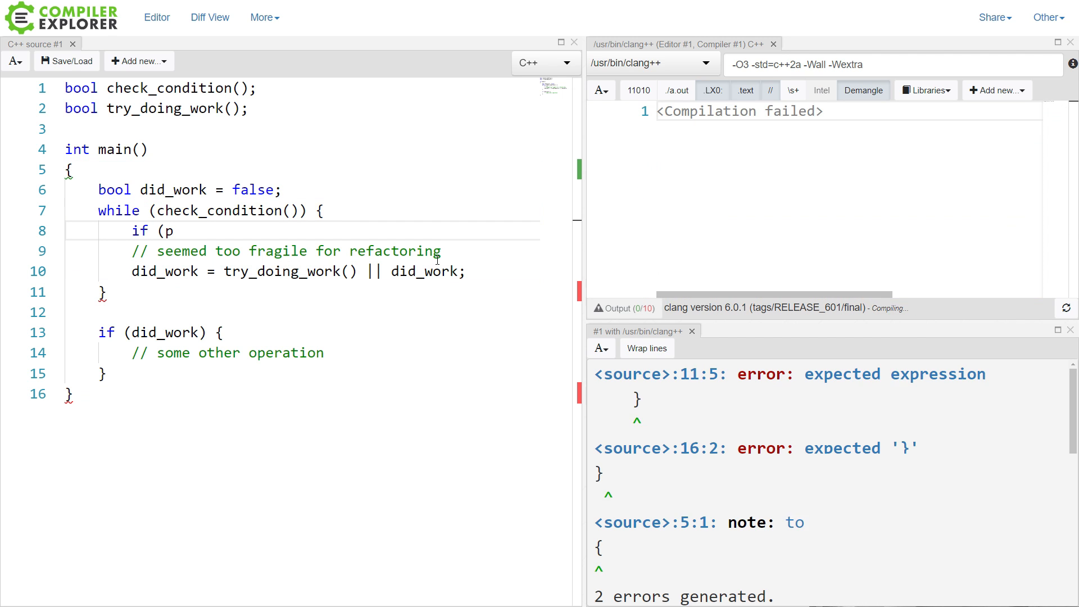
text(ointer != nullptr && use_ptr(pointer)))
text({)
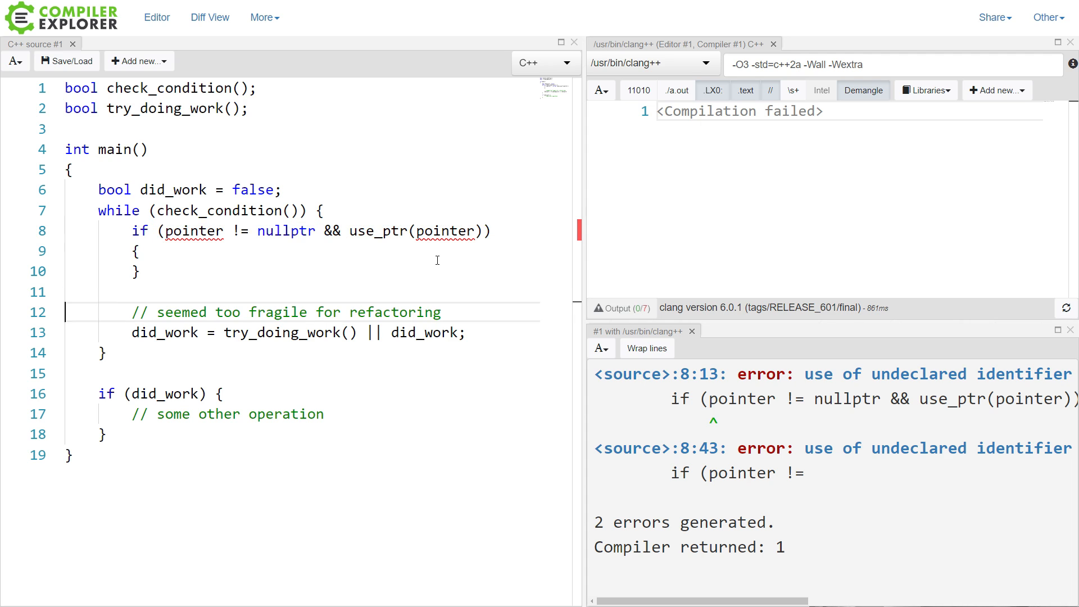
drag(131, 311, 465, 332)
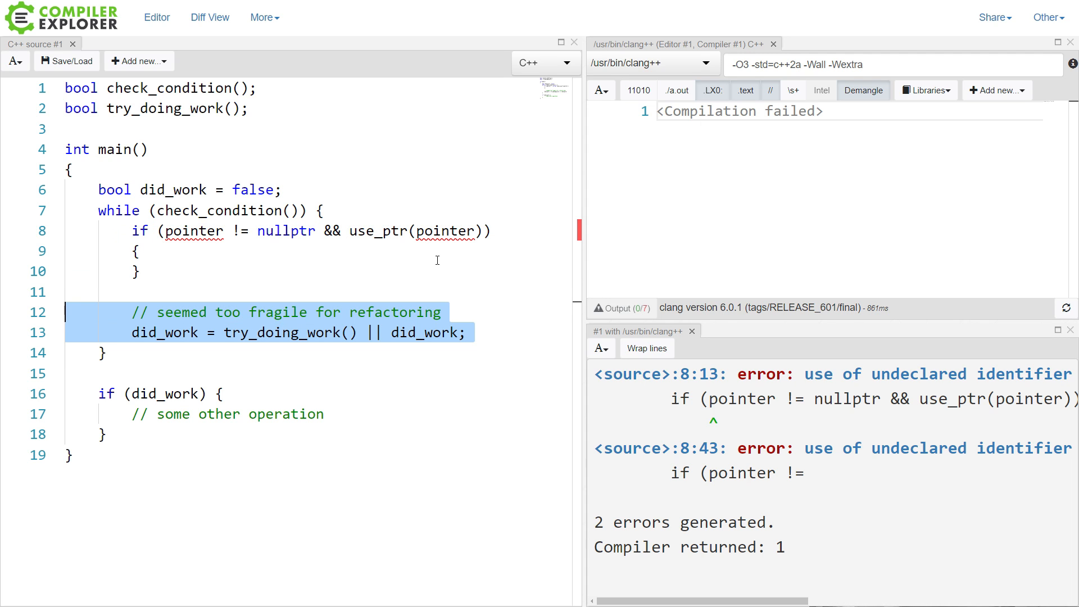